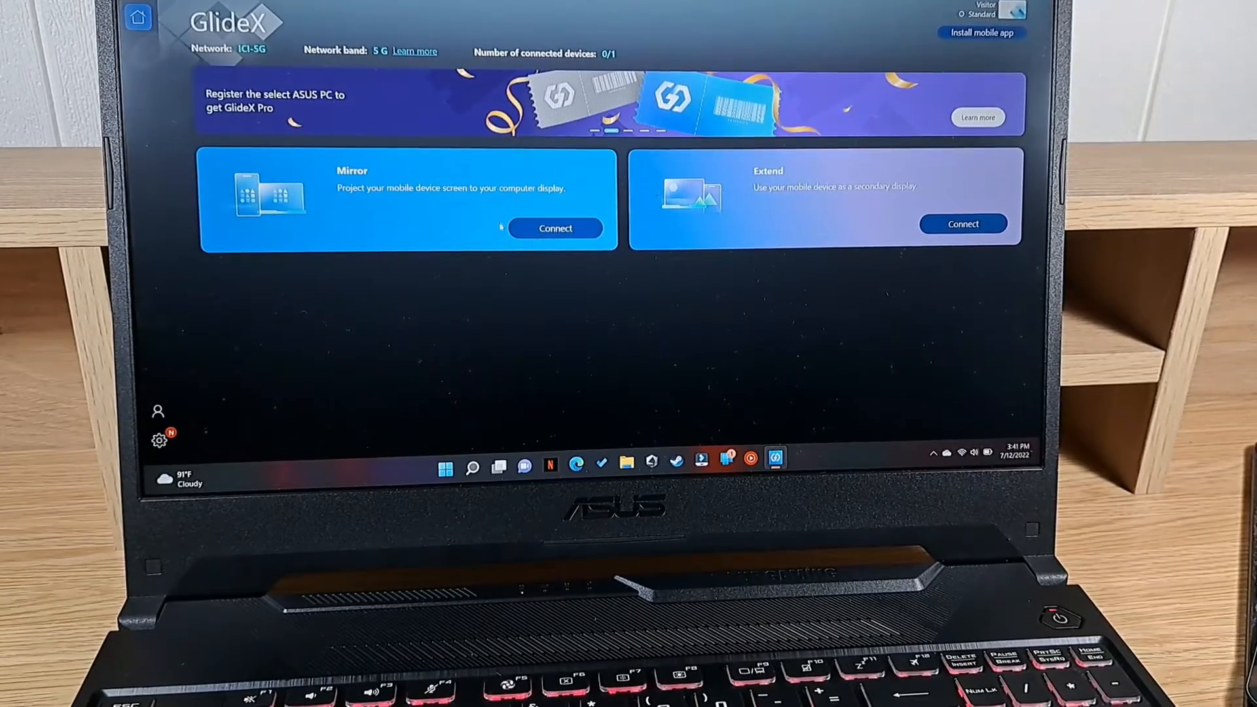
- Start a Mirror connection so GlideX searches for nearby devices
click(556, 228)
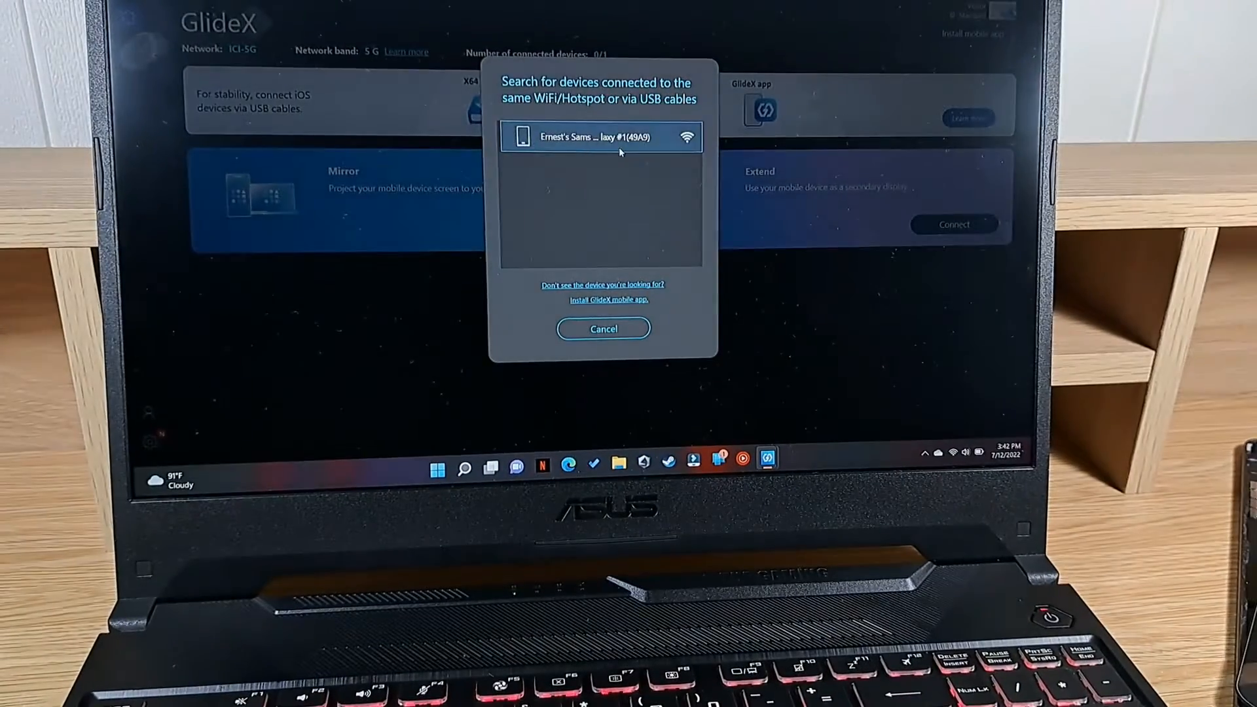
- Select the Samsung Galaxy phone from the found devices to mirror it
click(601, 137)
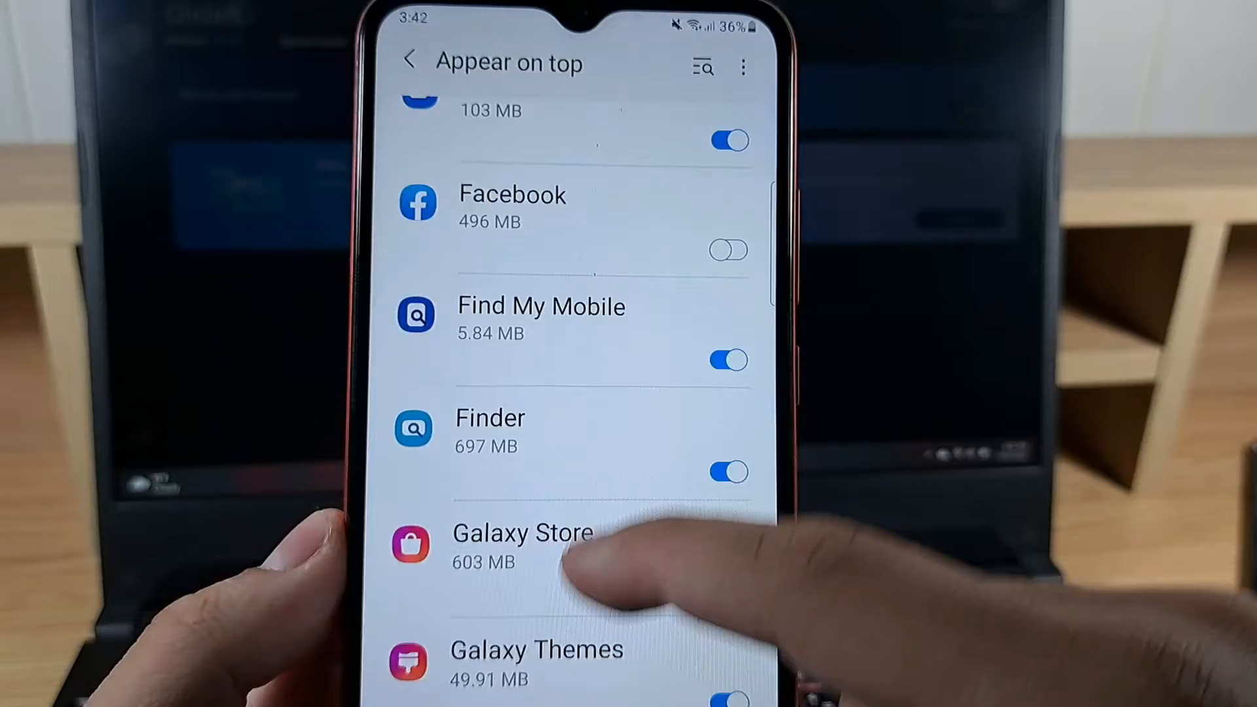
- Allow GlideX to appear on top of other apps on the phone and return to Permission management
scroll(up, 3)
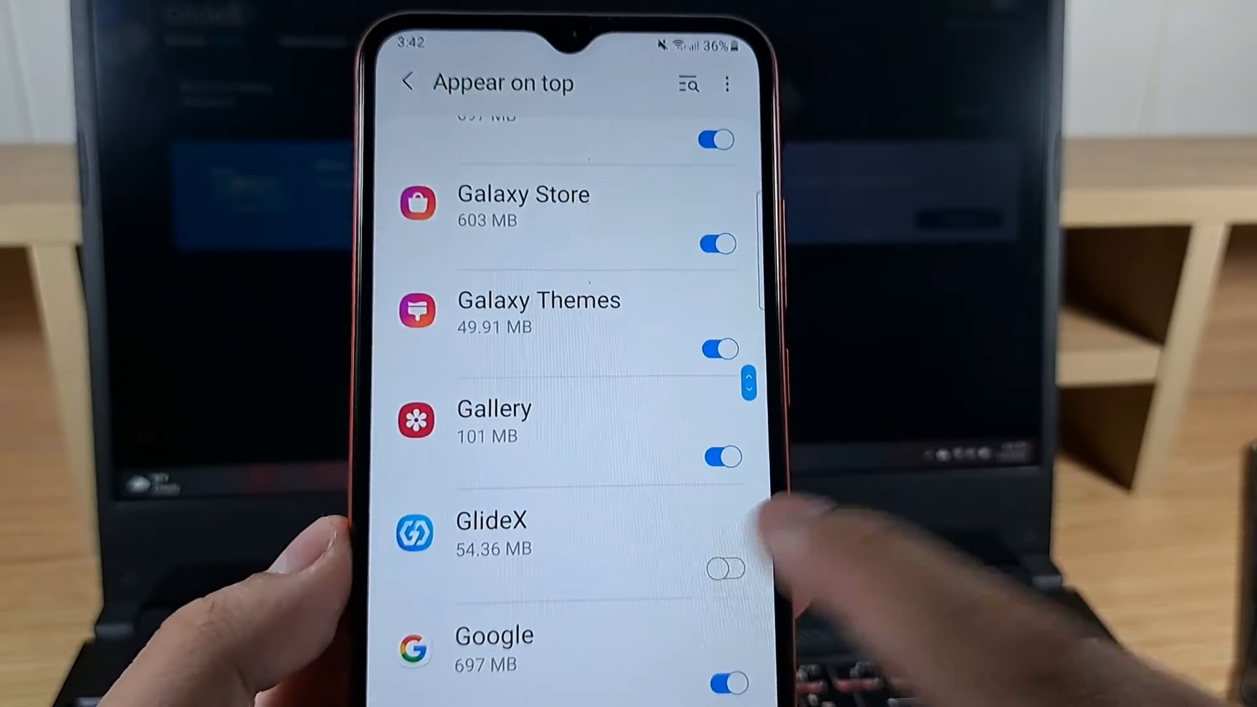
click(491, 533)
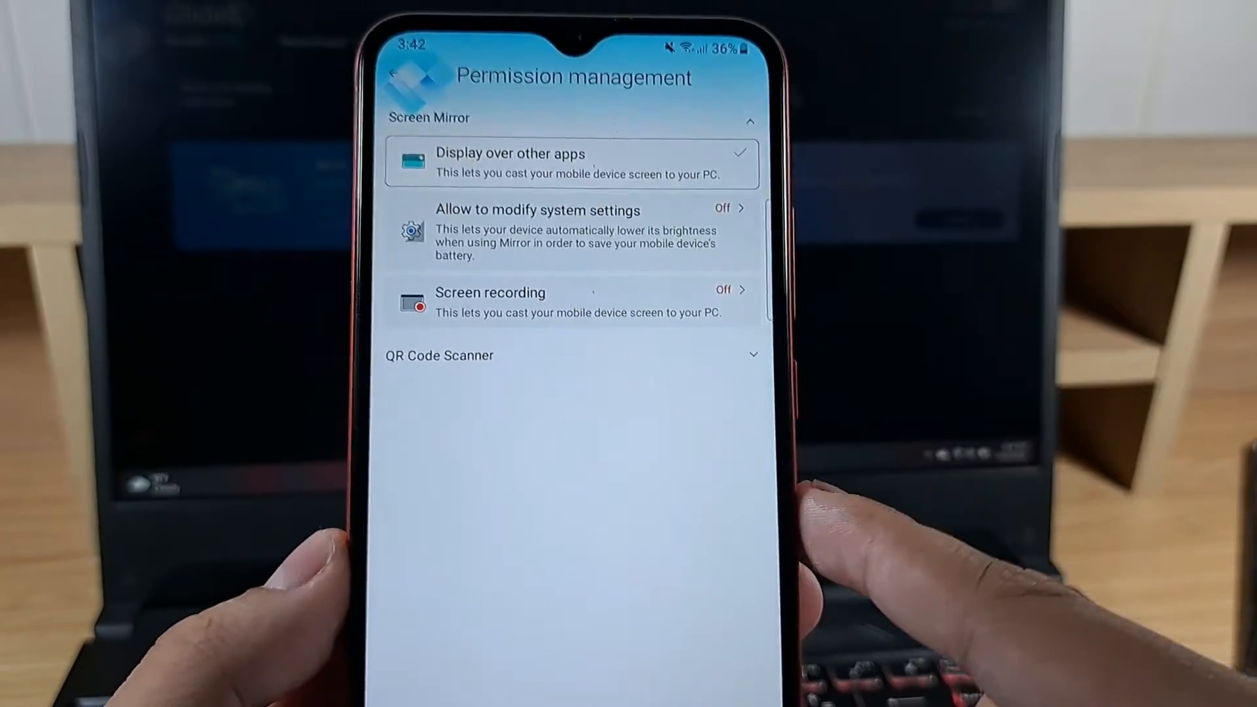
click(572, 233)
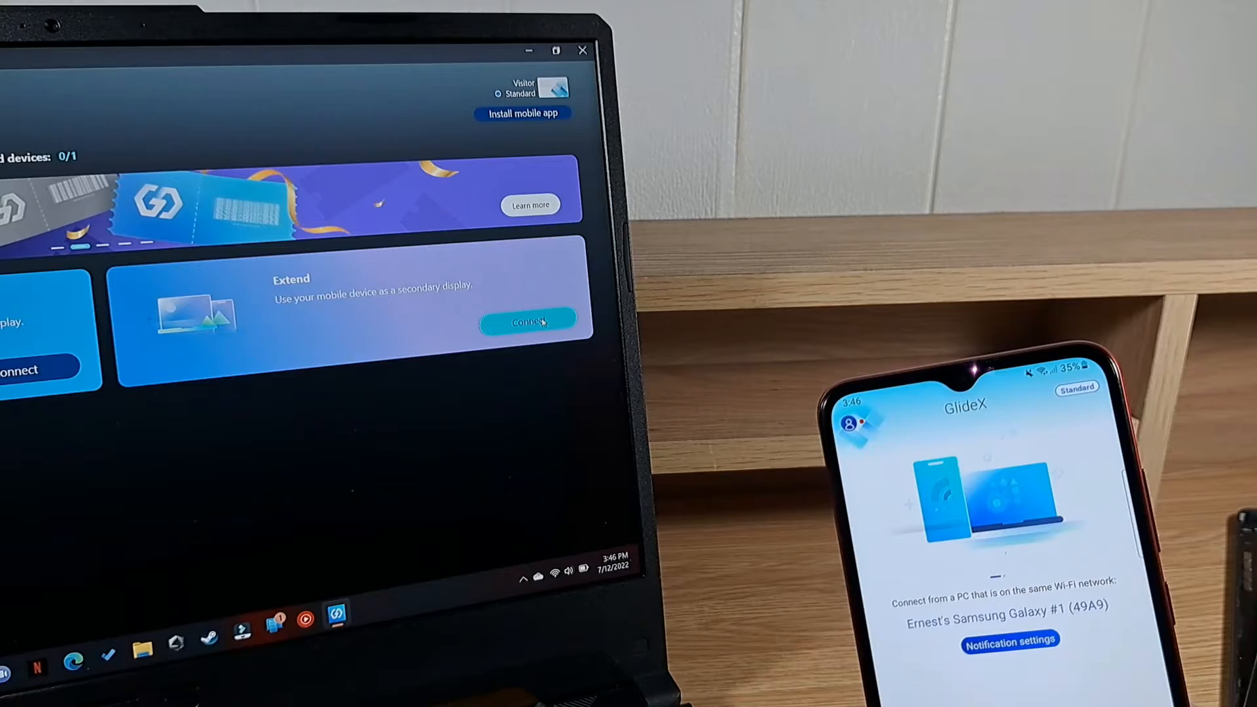
- Connect the Samsung phone as an extended second display via the Extend card
click(529, 322)
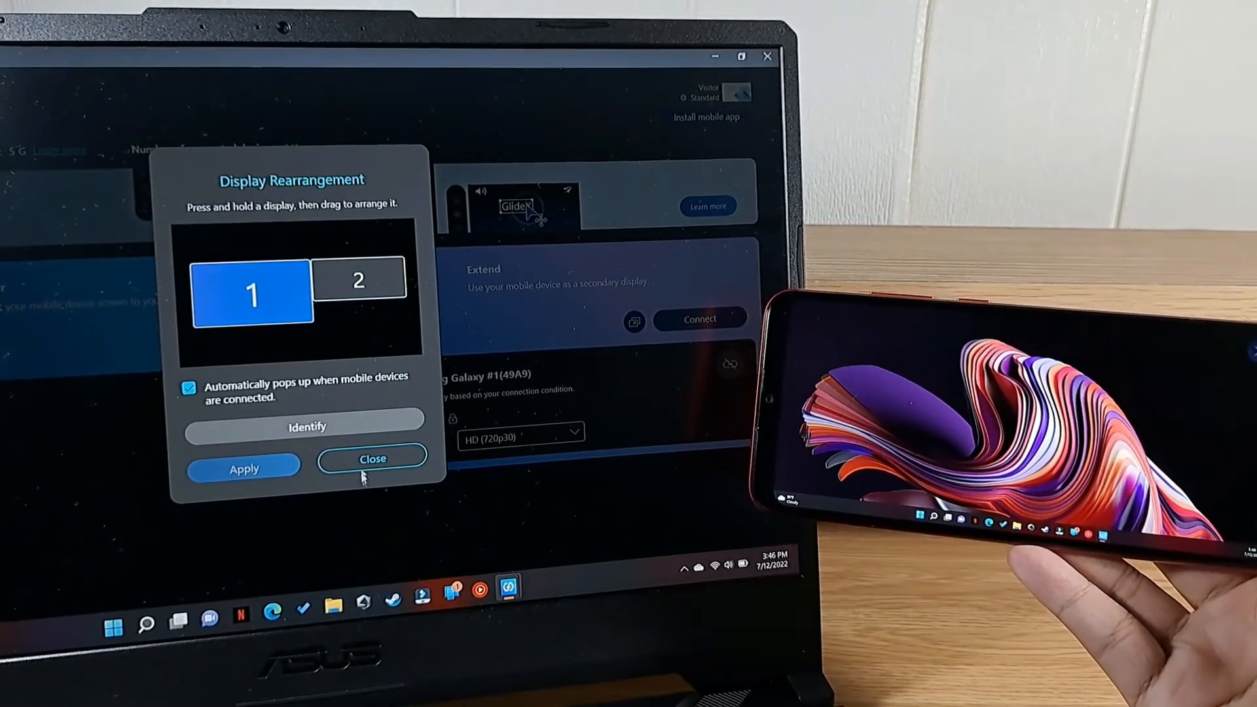
- Dismiss the Display Rearrangement dialog, keeping the phone extended in HD (720p30)
click(372, 459)
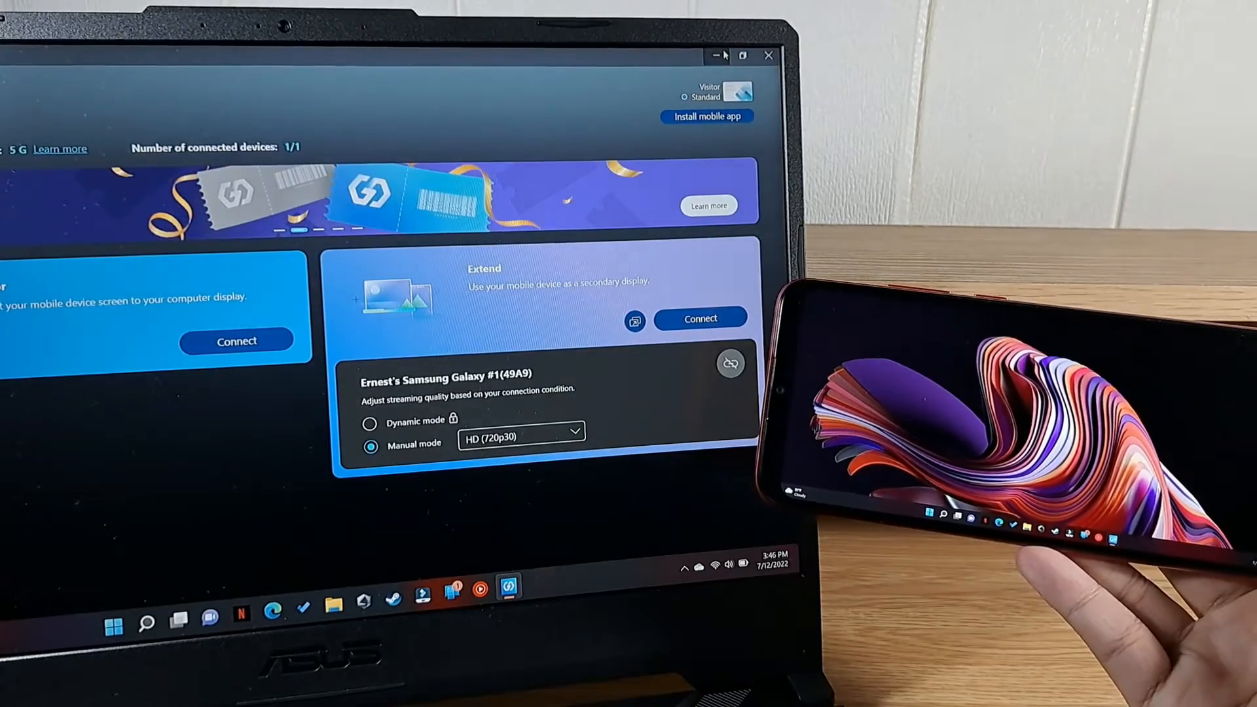